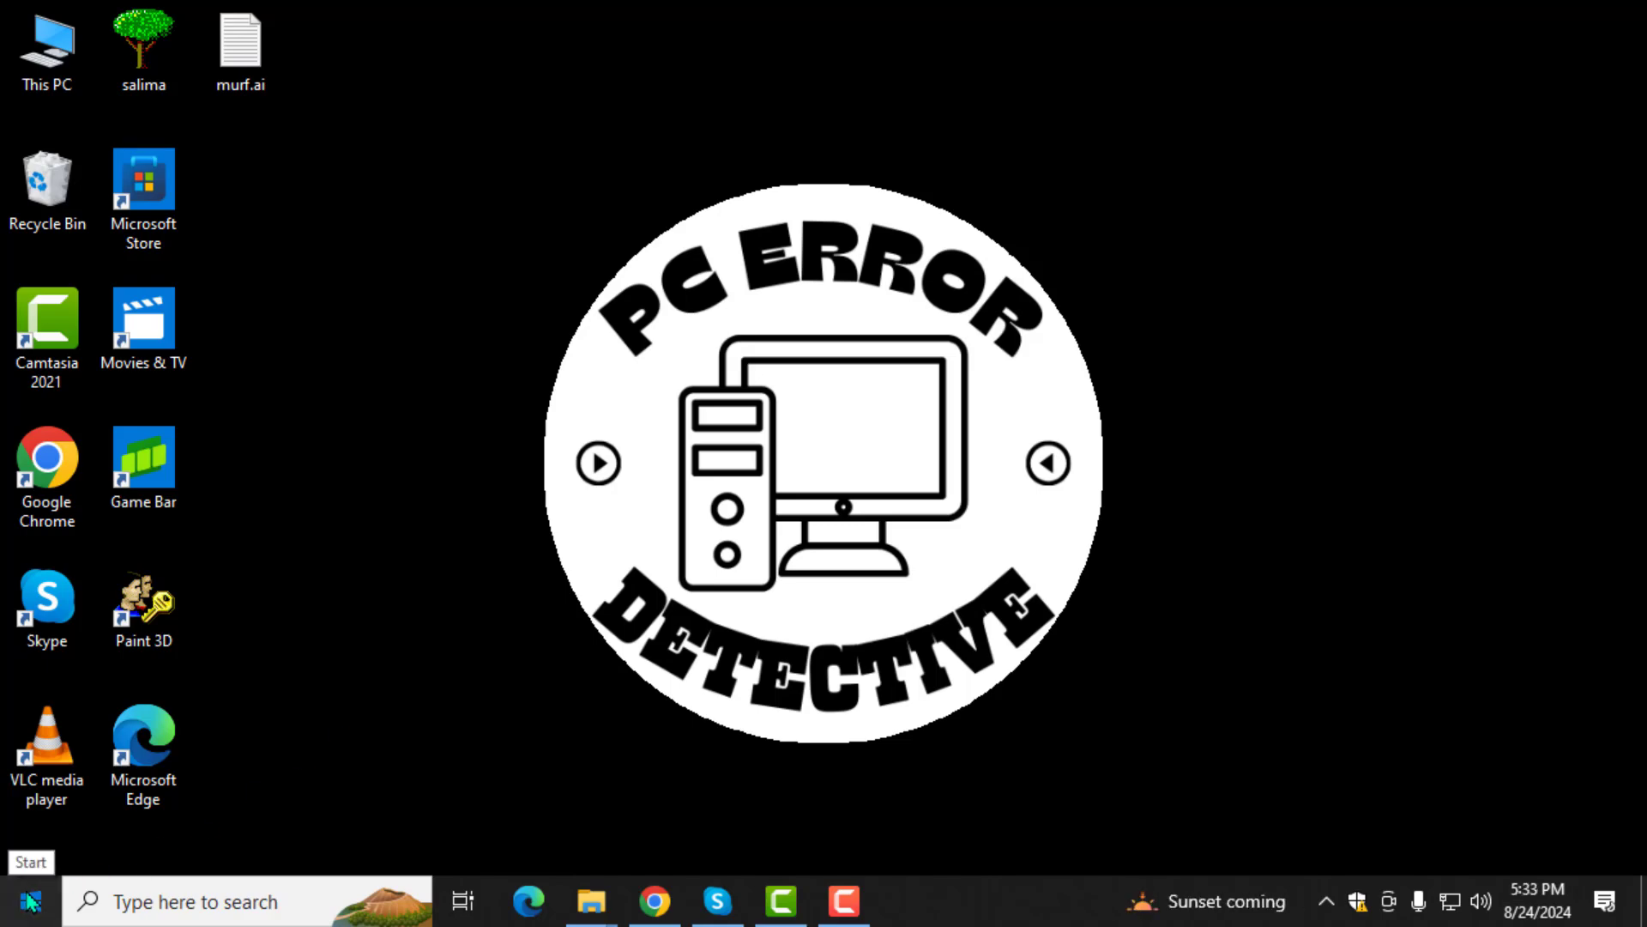
# - Bring up the Start menu from the taskbar
pyautogui.click(32, 896)
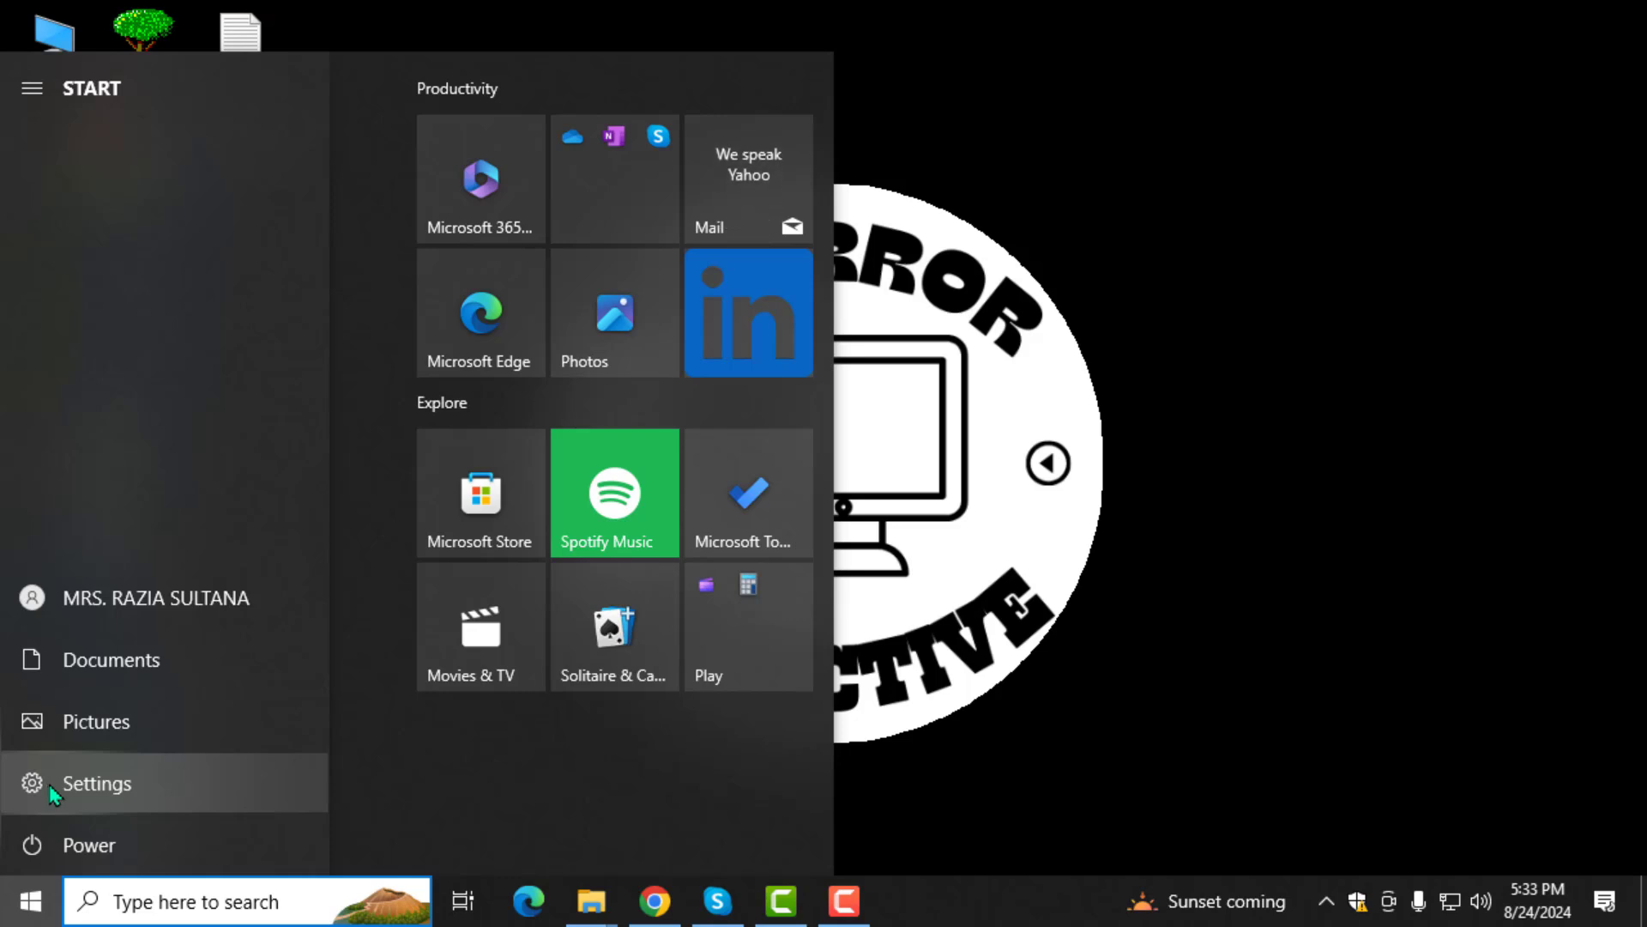
# - Reach Accounts > Sign-in options and expand the Password entry to reveal Change
pyautogui.click(96, 782)
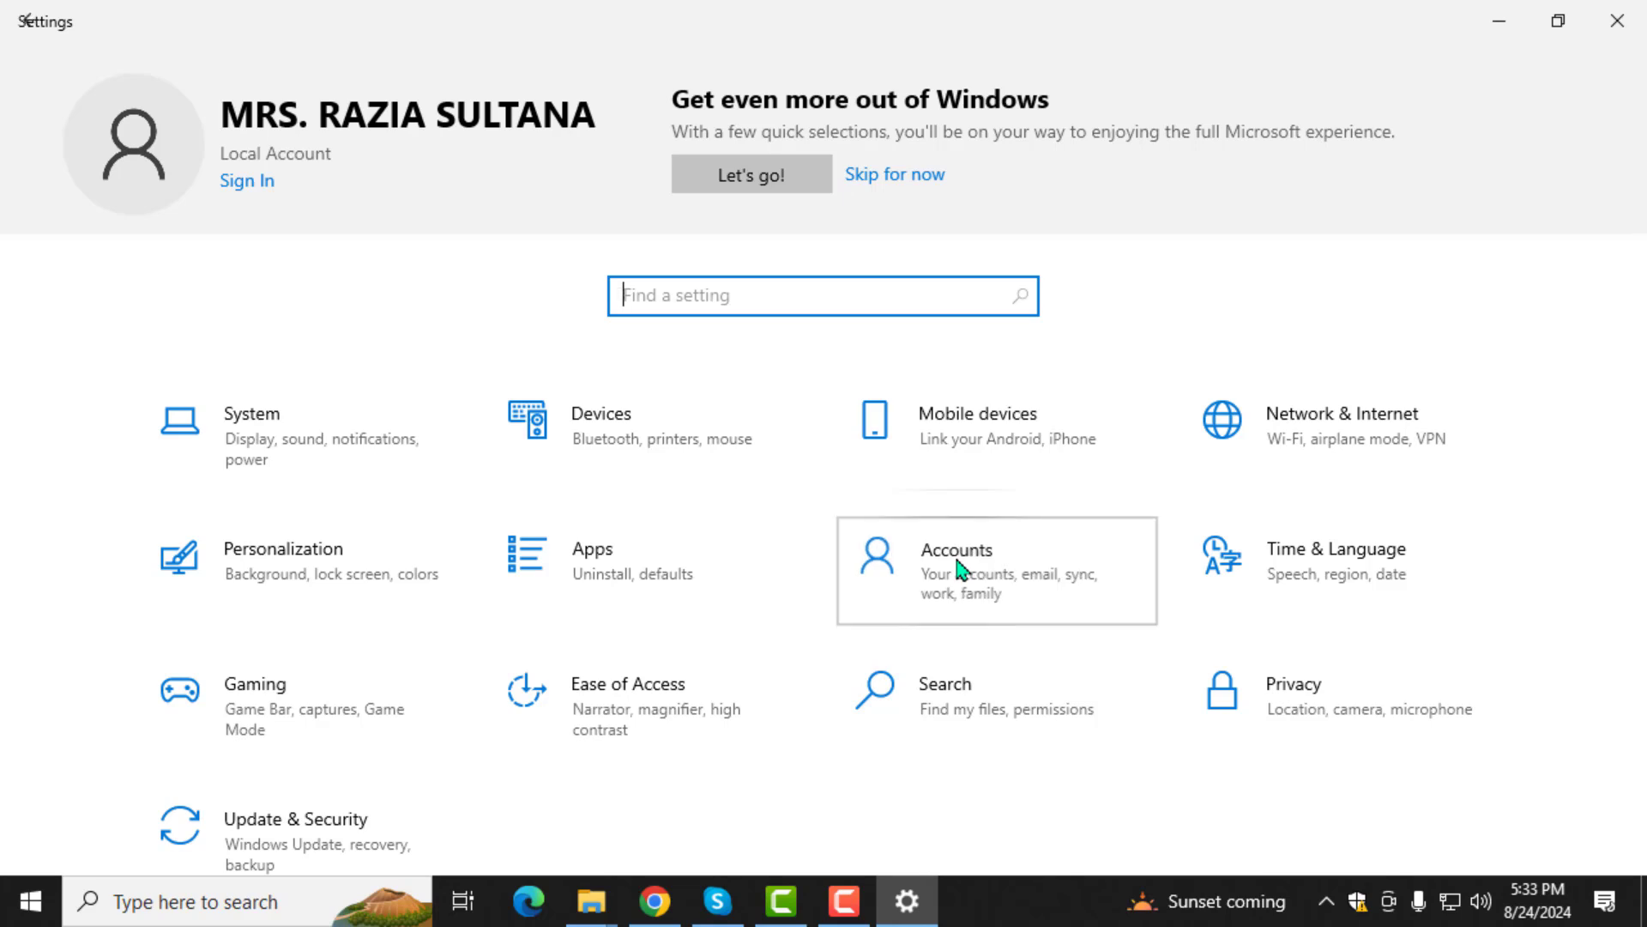
pyautogui.click(964, 568)
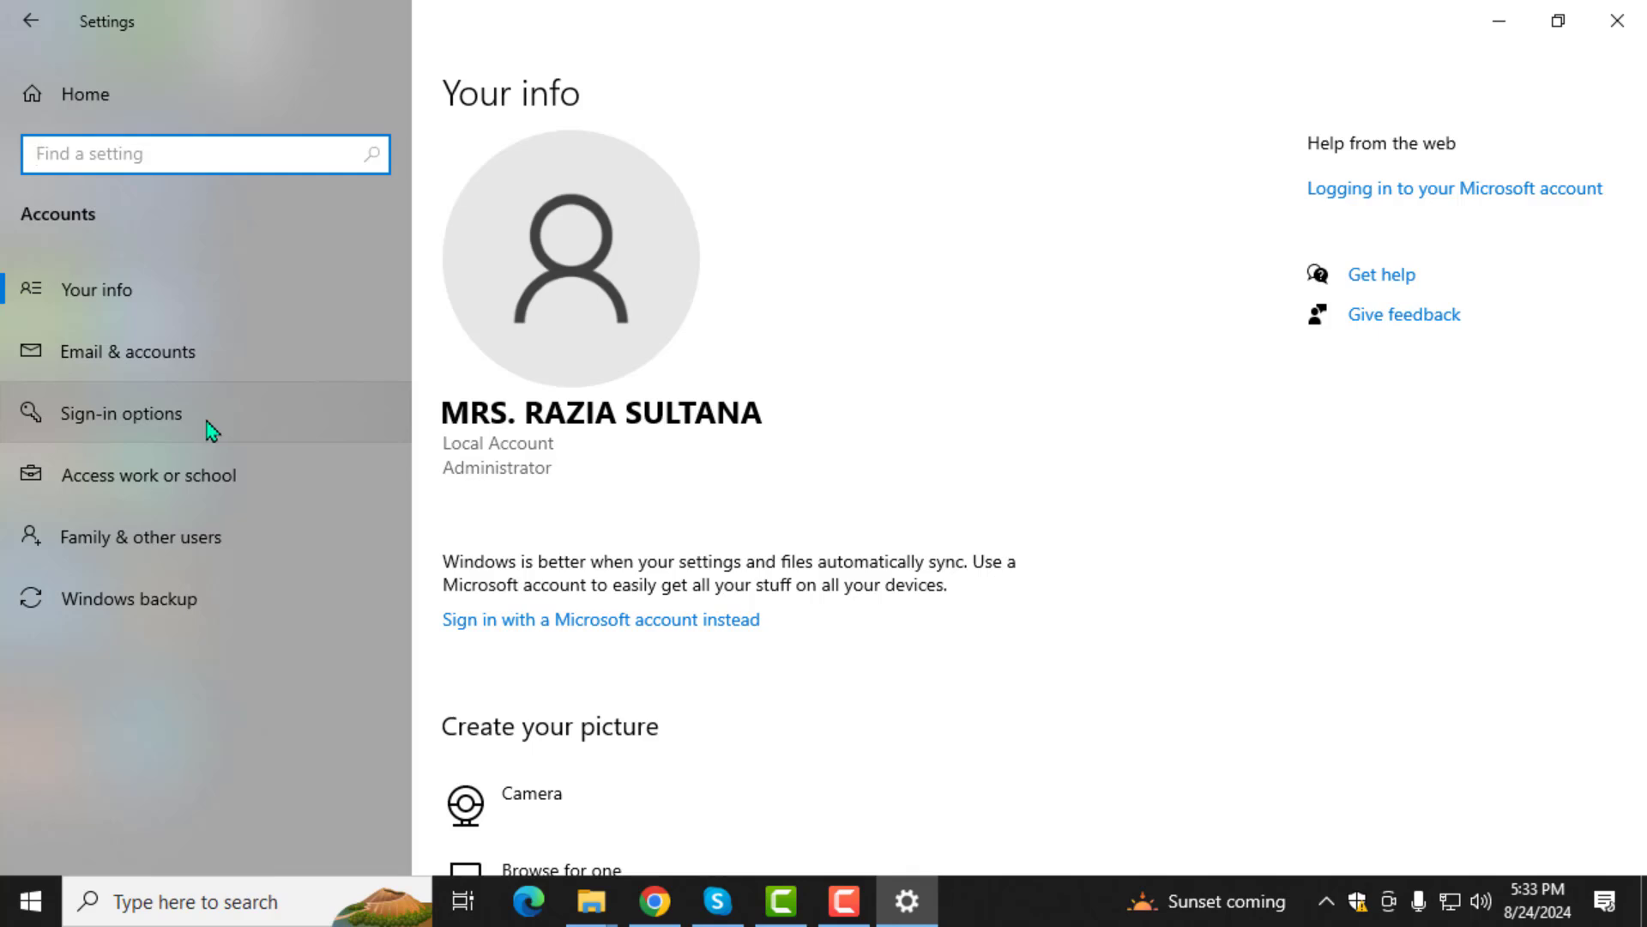
pyautogui.click(120, 411)
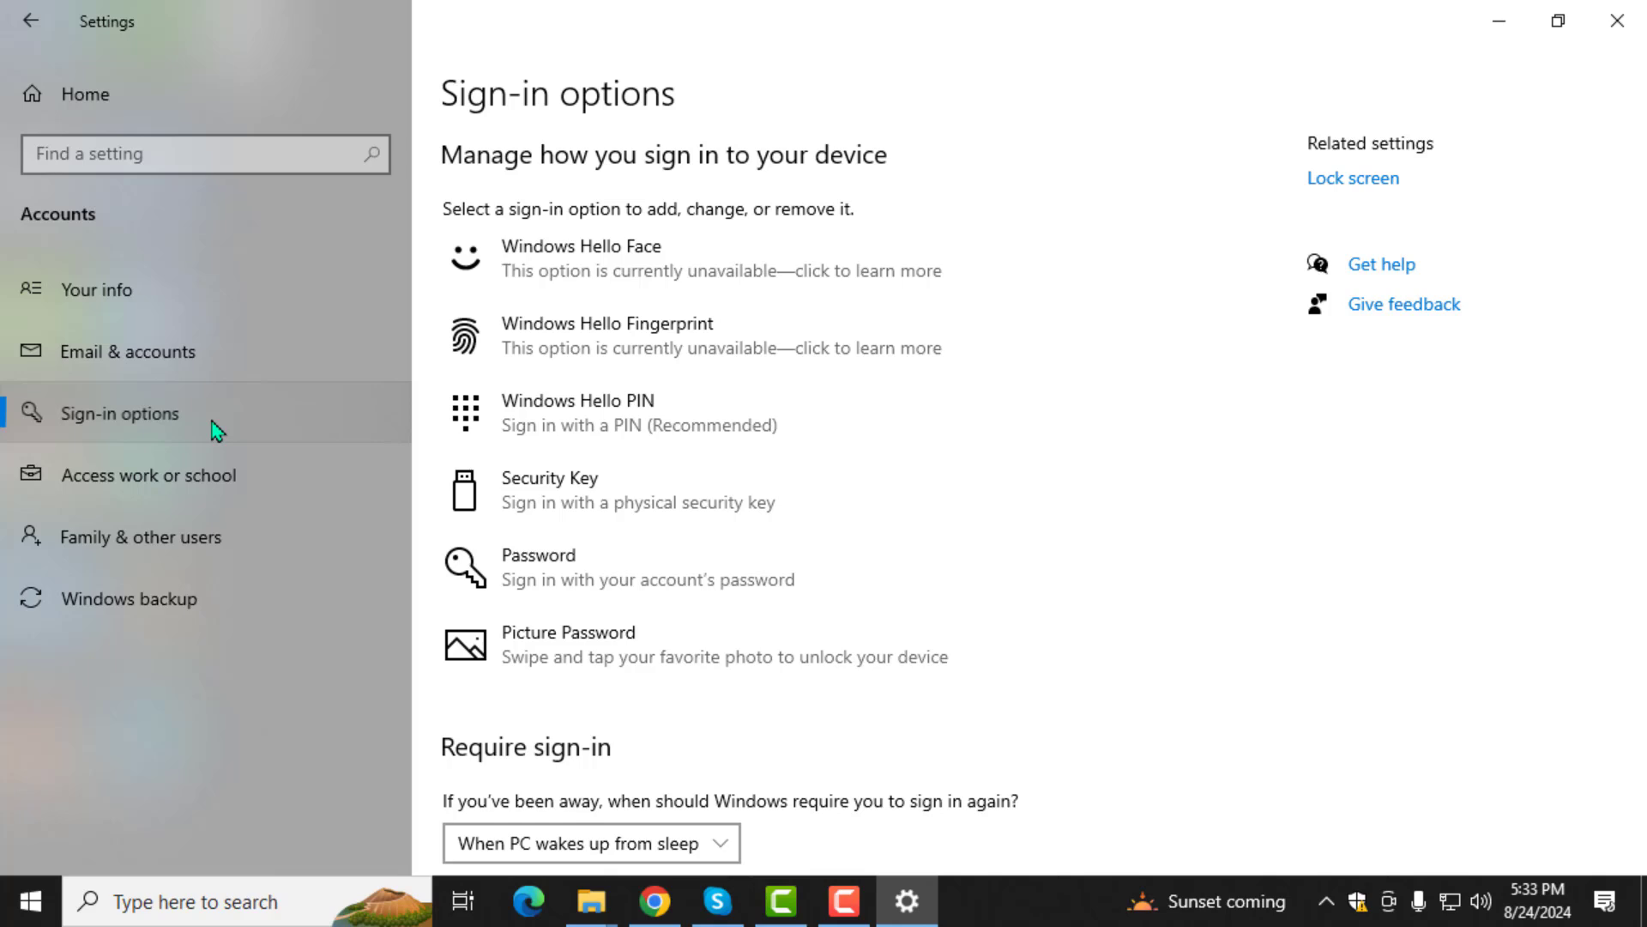
pyautogui.click(580, 566)
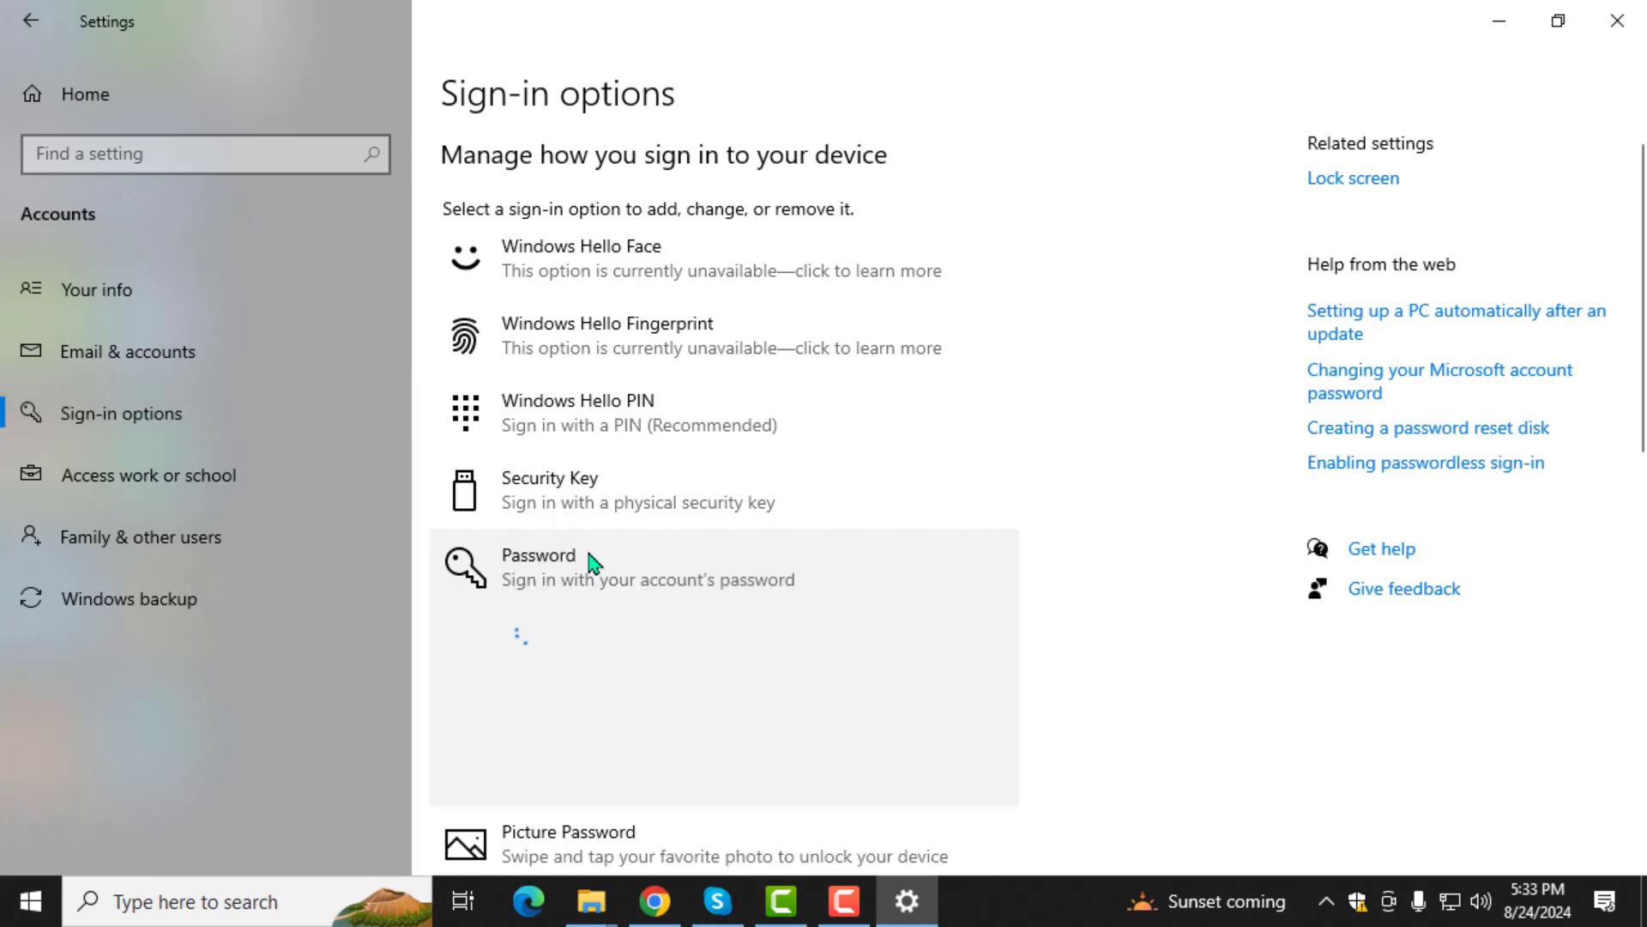
pyautogui.click(586, 566)
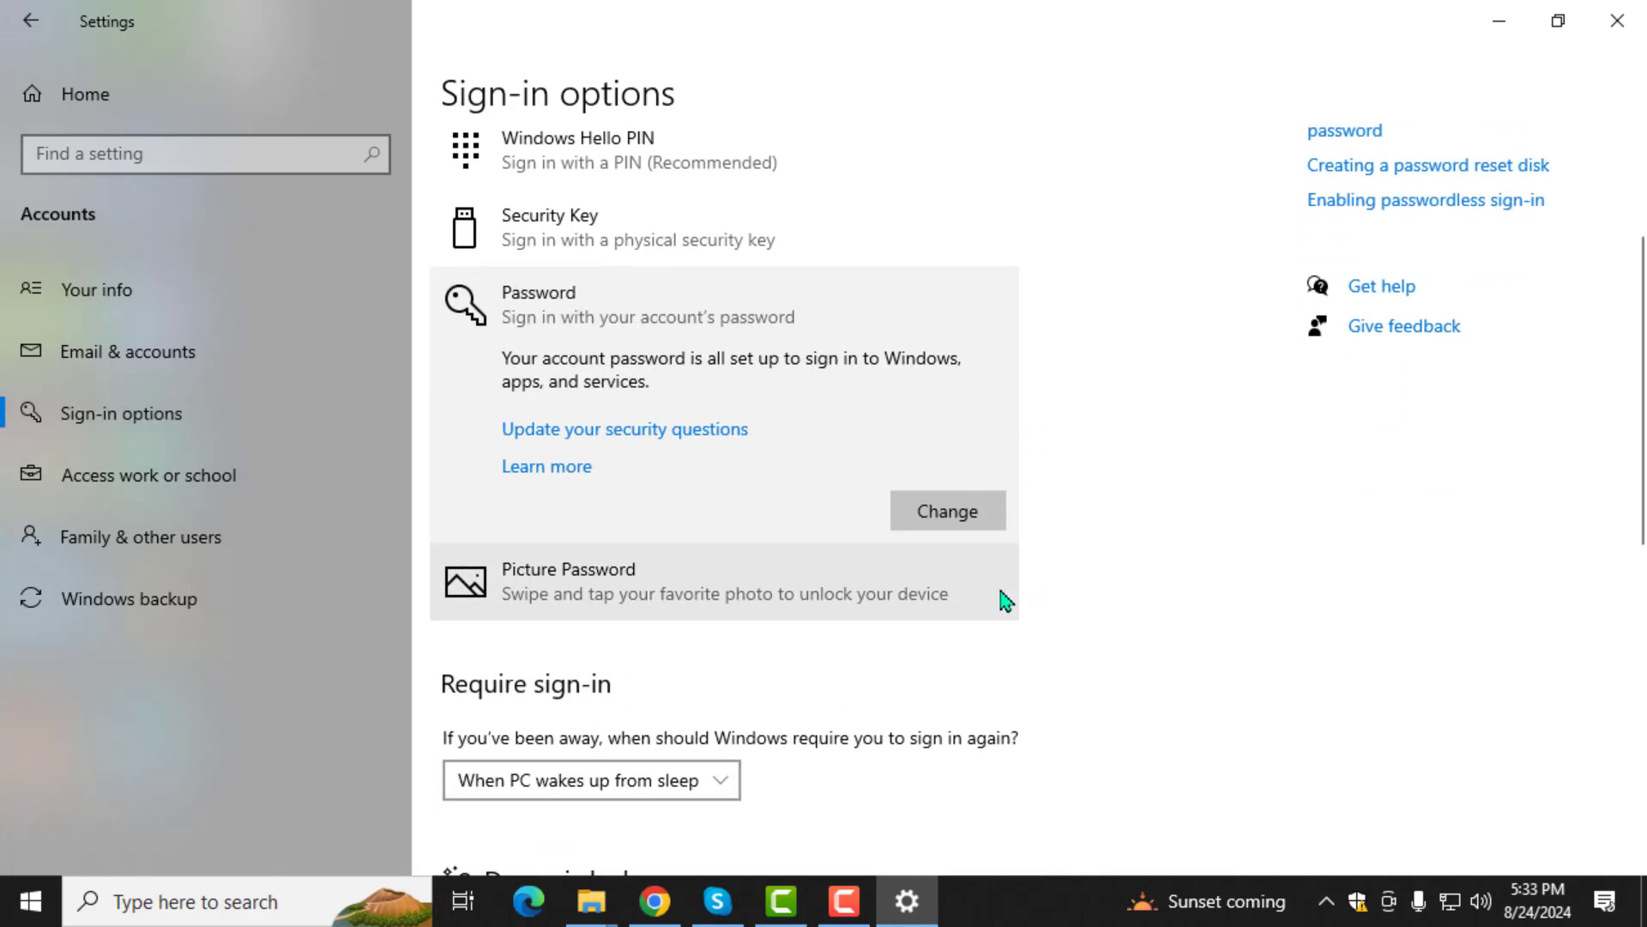
# - Confirm the current password, enter the new password with hint 'razia', and submit the change
pyautogui.click(948, 511)
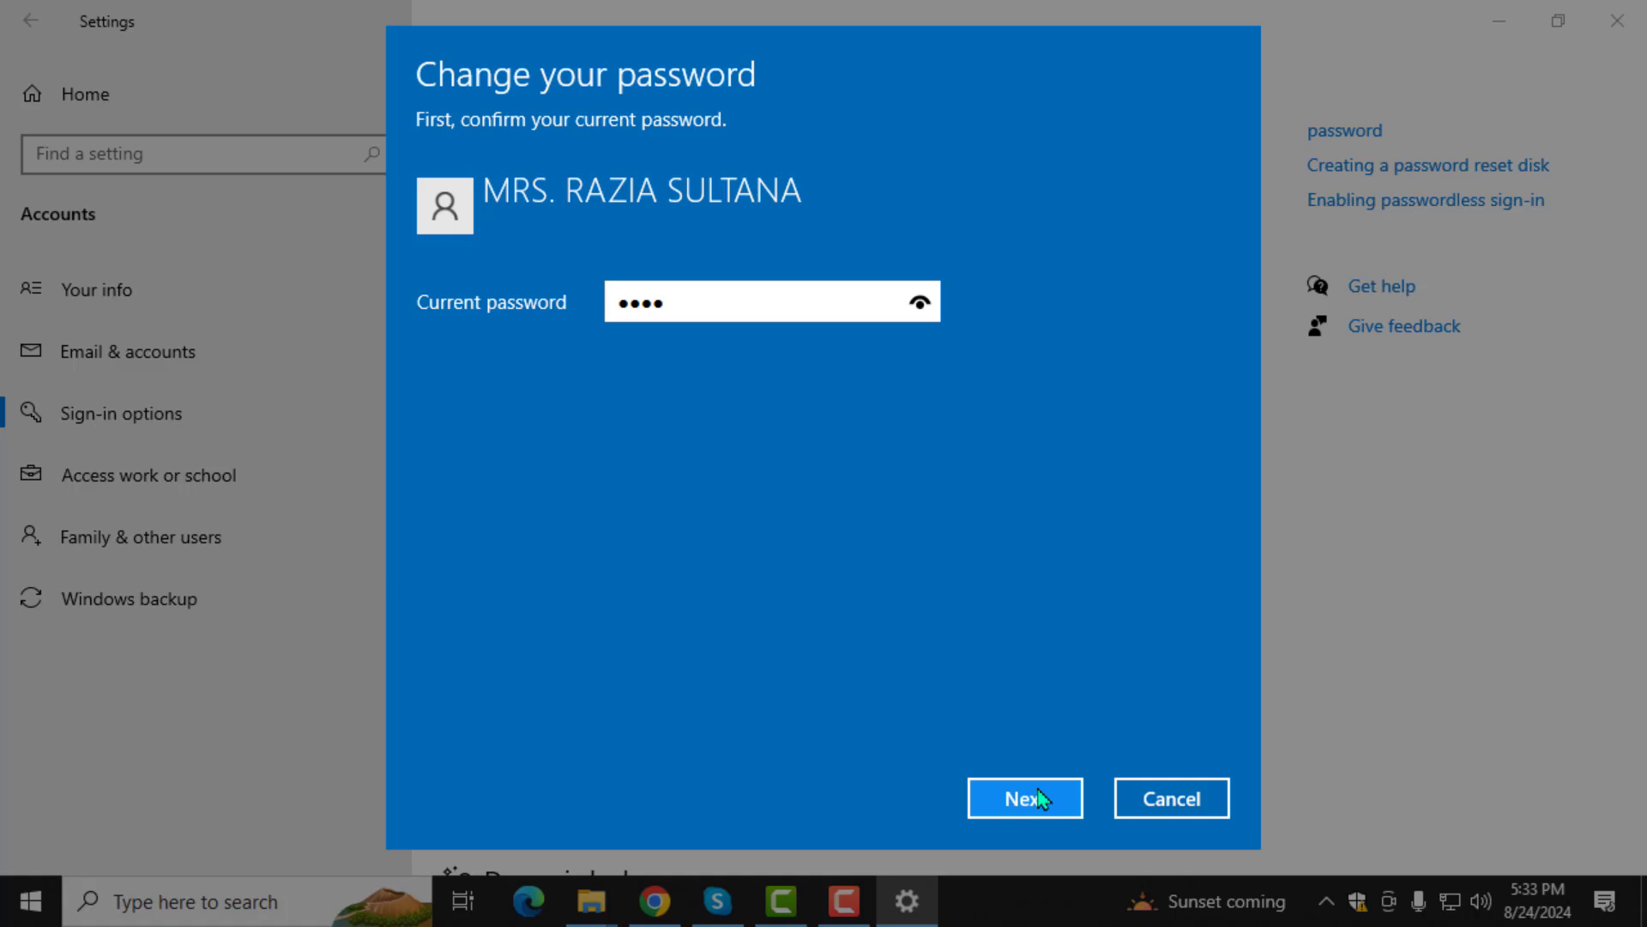
pyautogui.click(1024, 798)
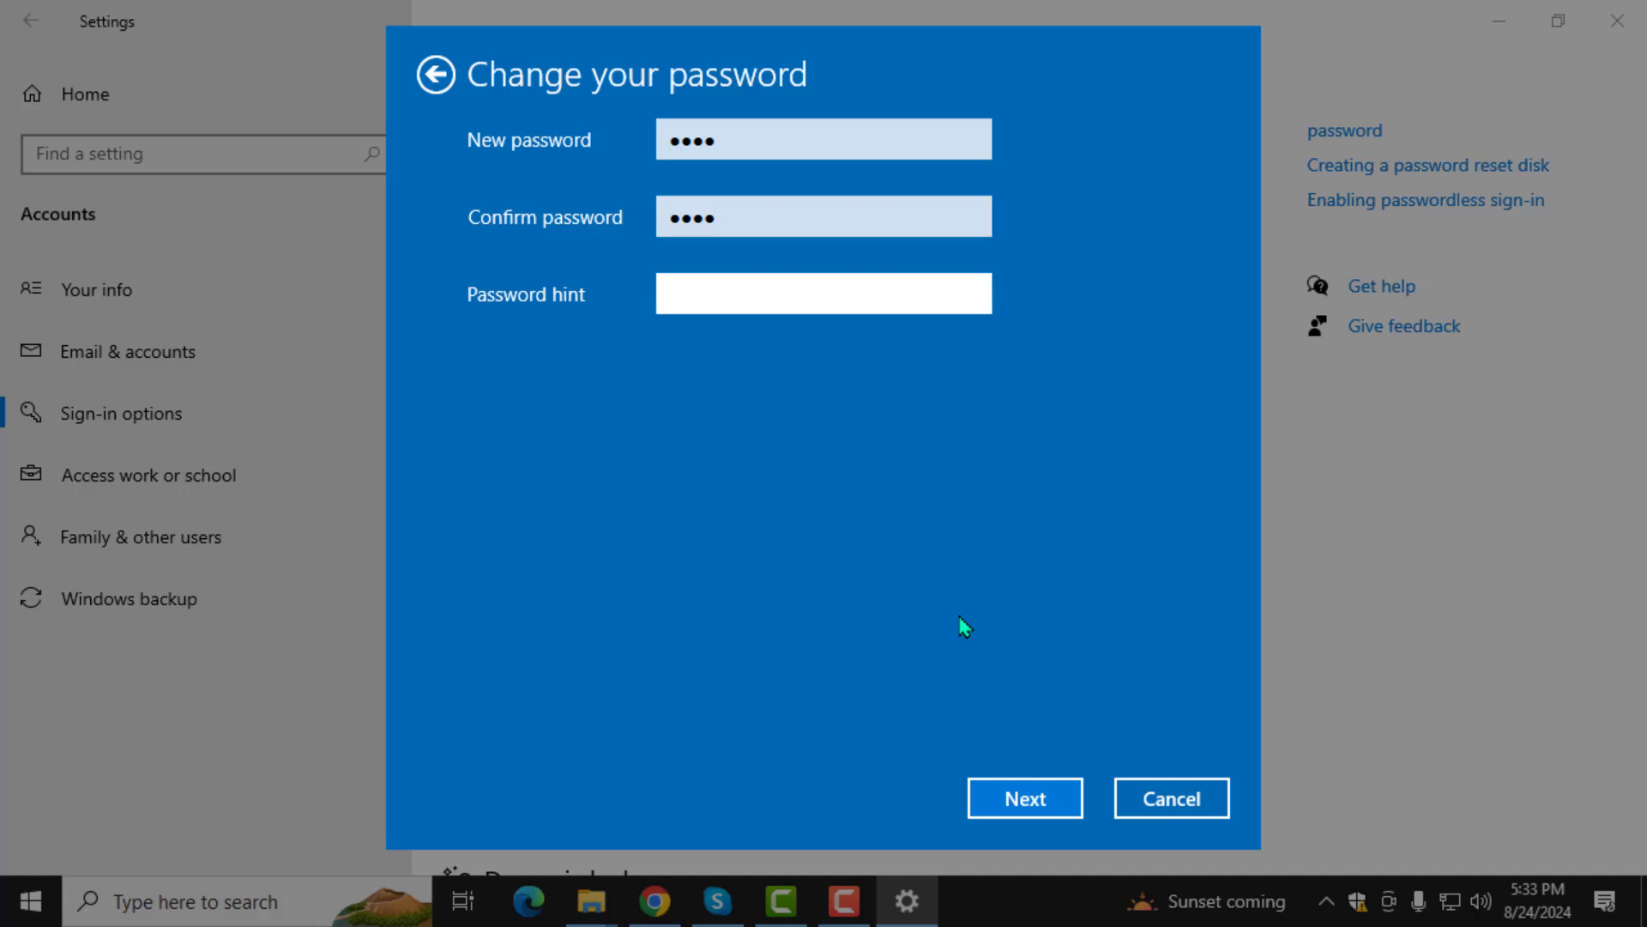
pyautogui.write('razia')
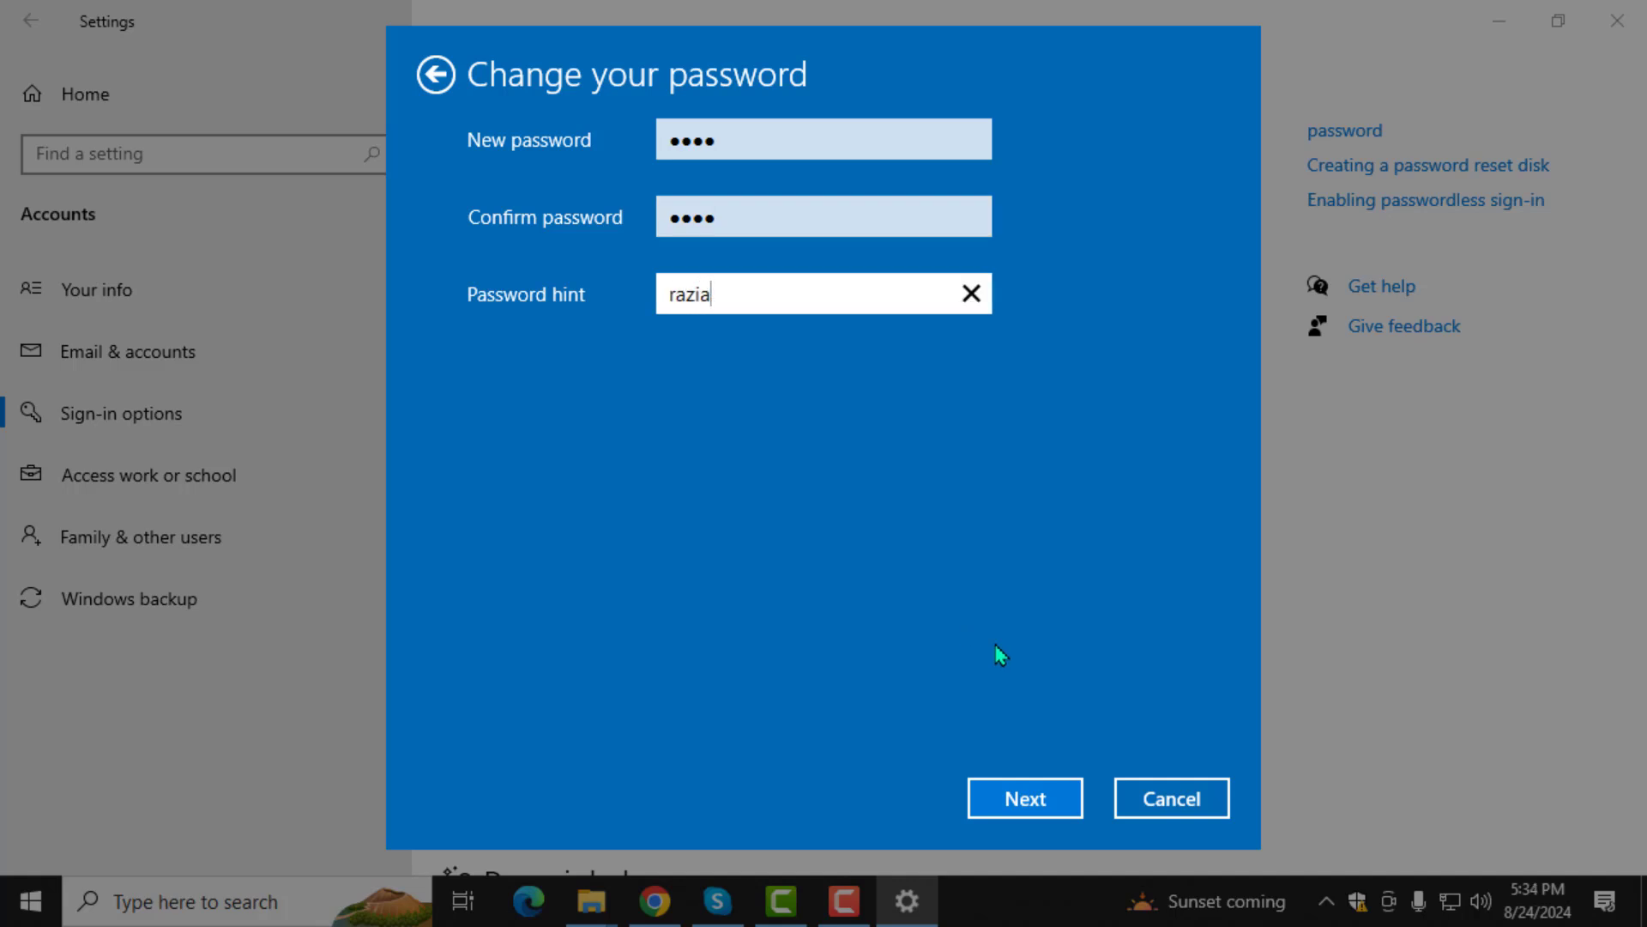
pyautogui.click(1024, 798)
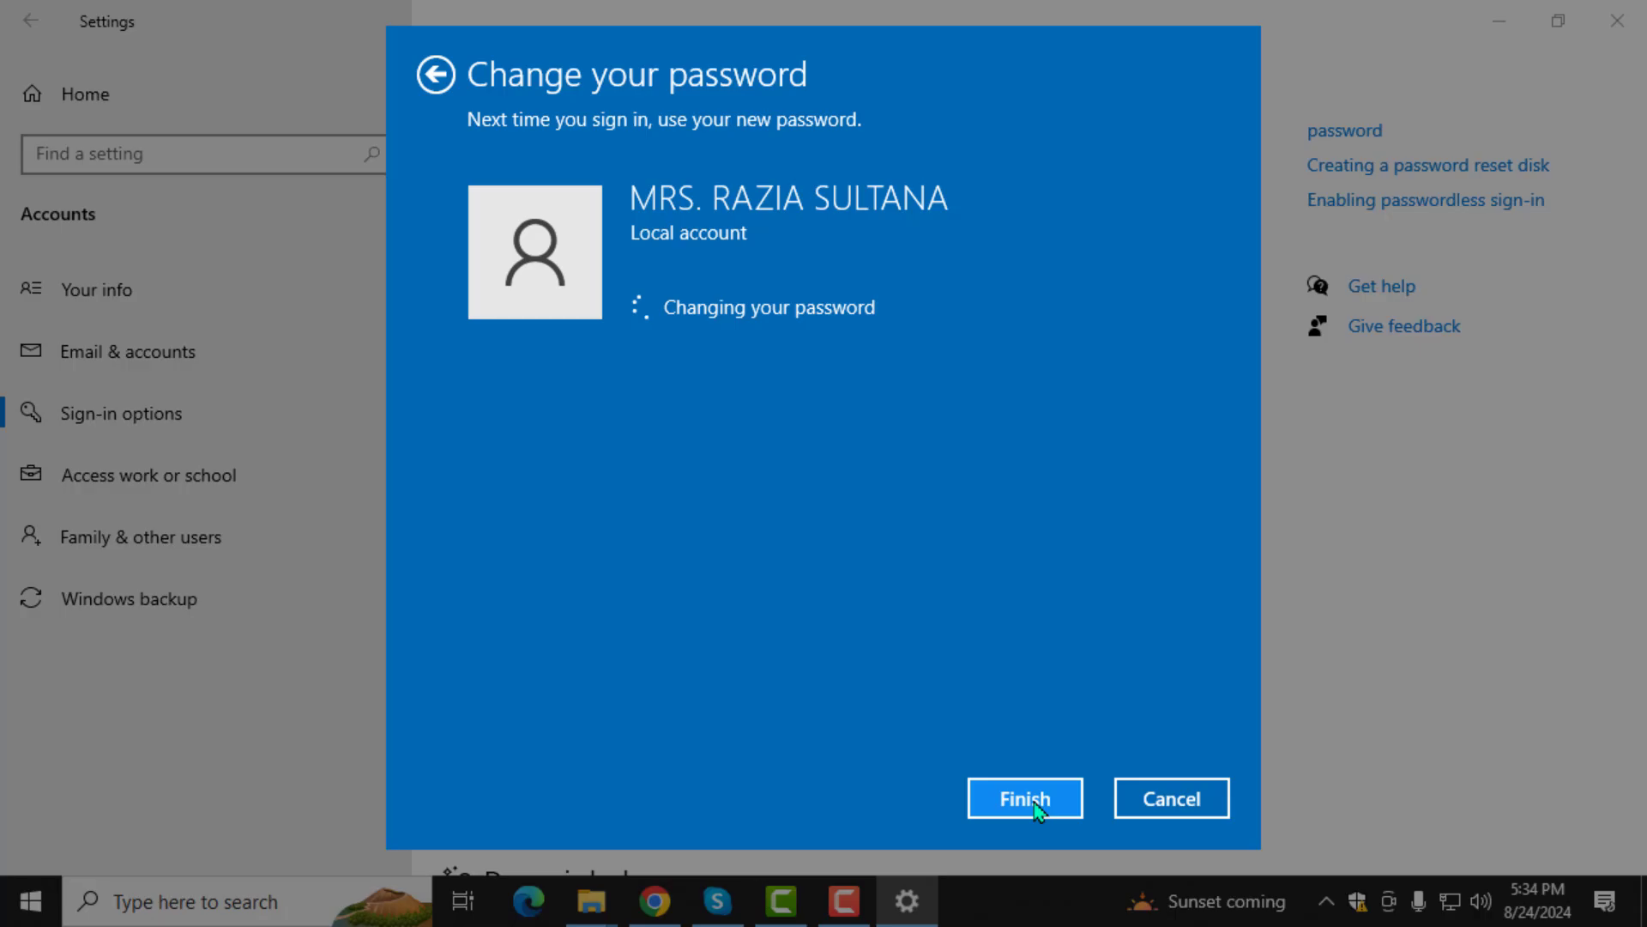